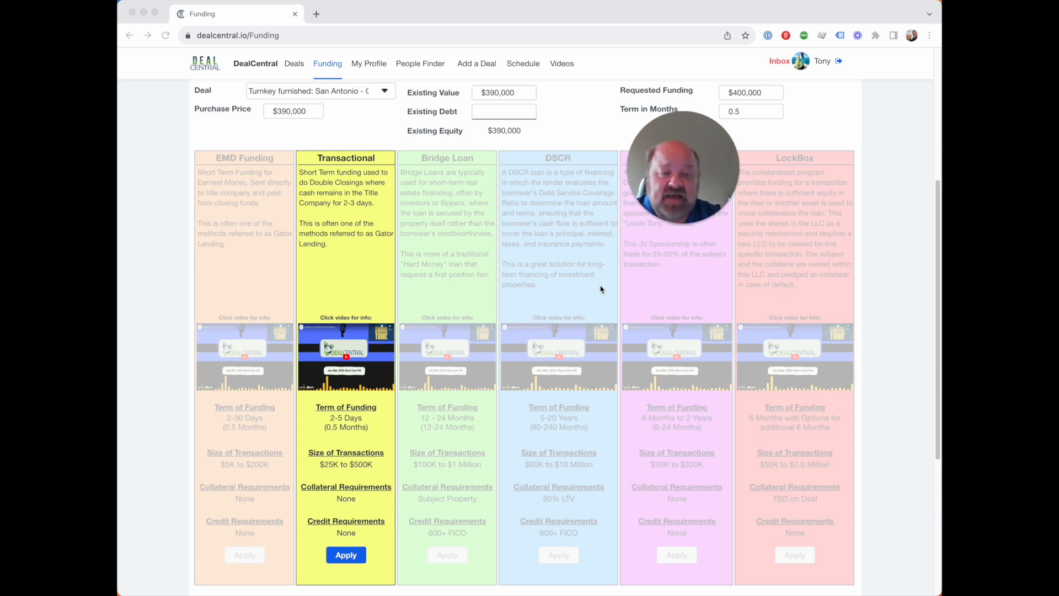
{"action": "mouse_move", "coordinate": [479, 203]}
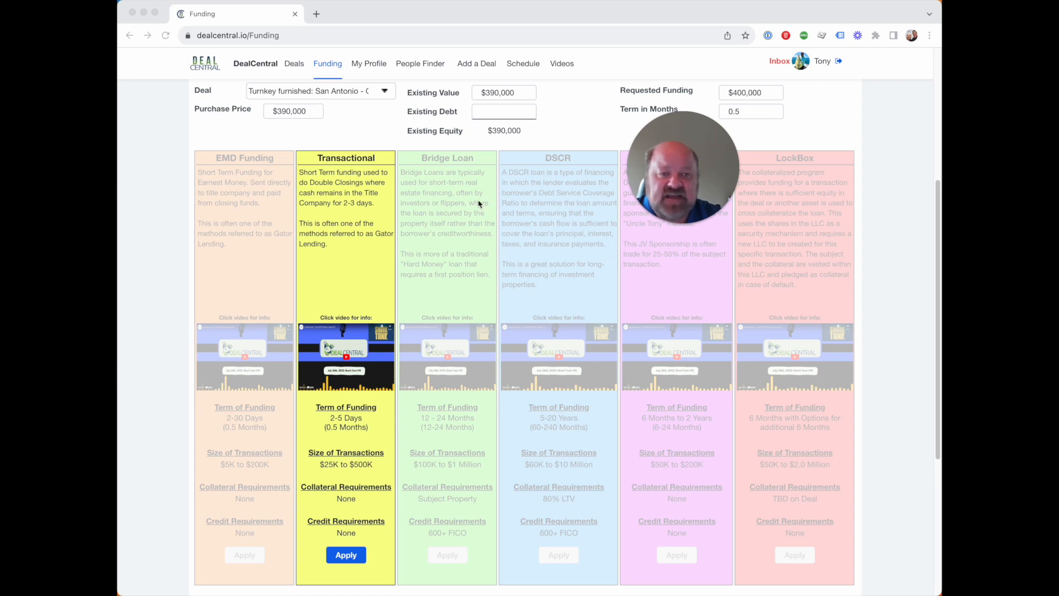